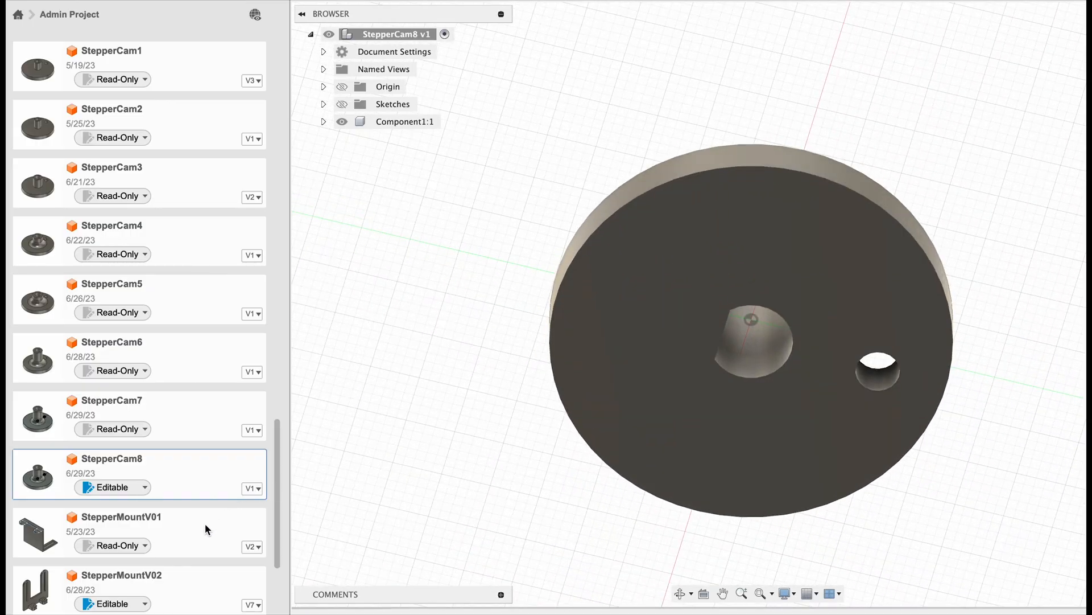
# Step: Open the StepperMountV01 bracket design from the Admin Project data panel
pyautogui.click(138, 532)
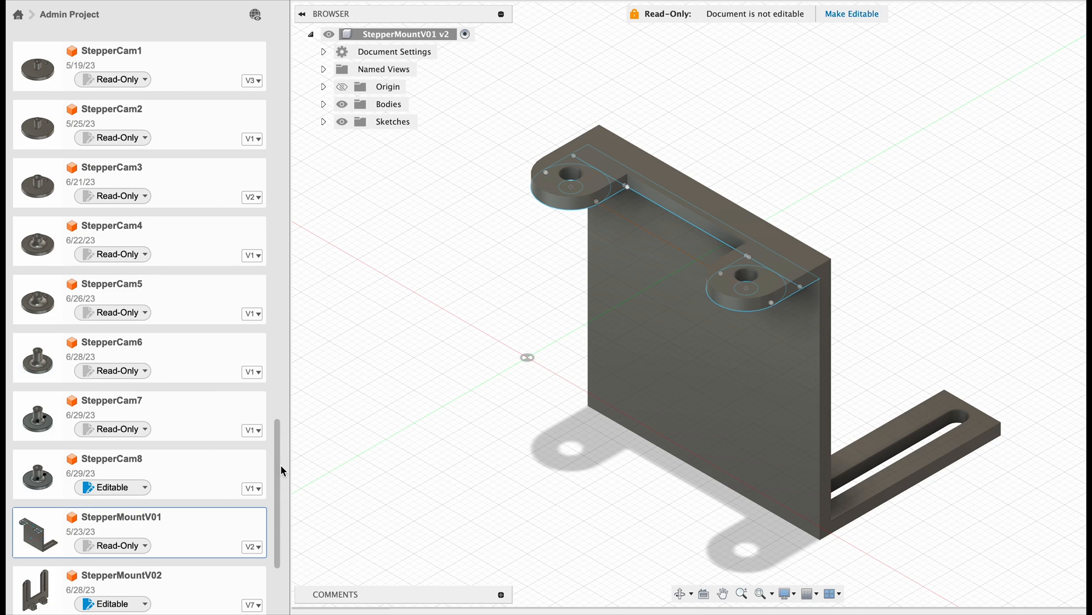
pyautogui.moveTo(451, 438)
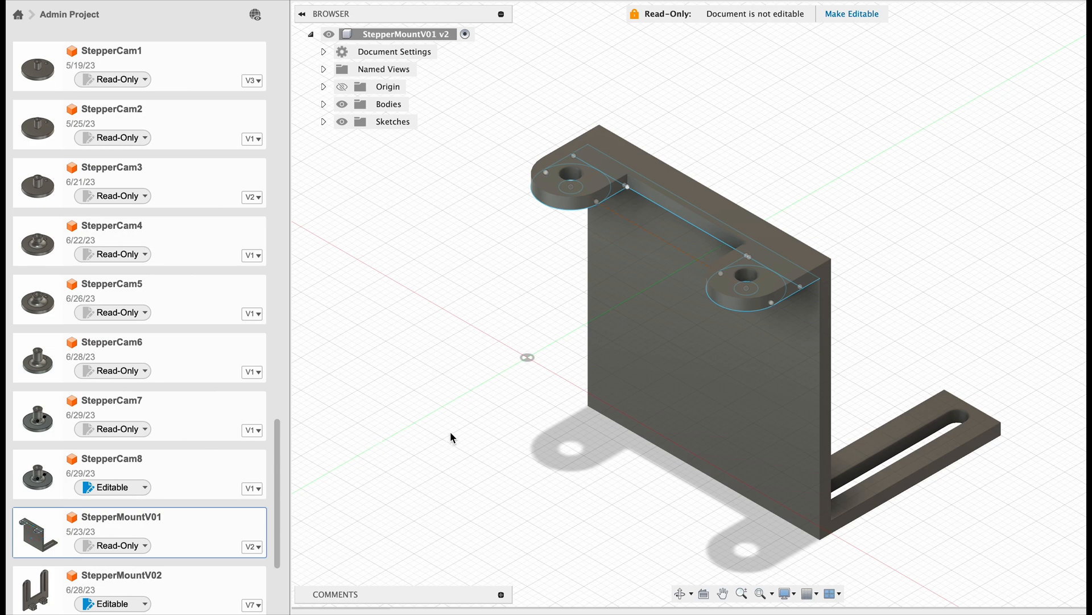
pyautogui.moveTo(429, 423)
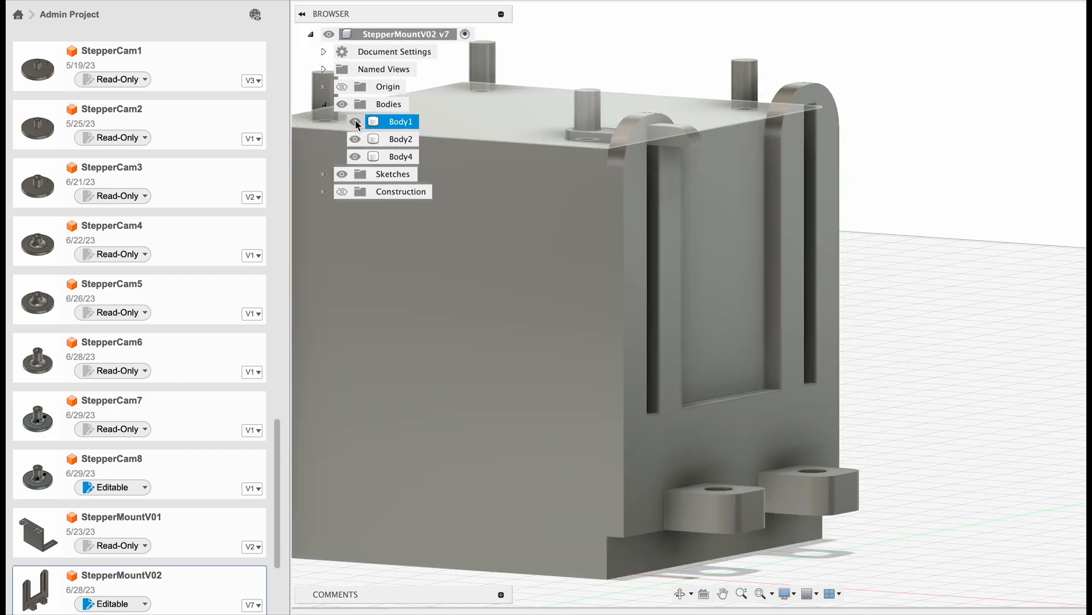
pyautogui.moveTo(627, 279); pyautogui.dragTo(488, 263)
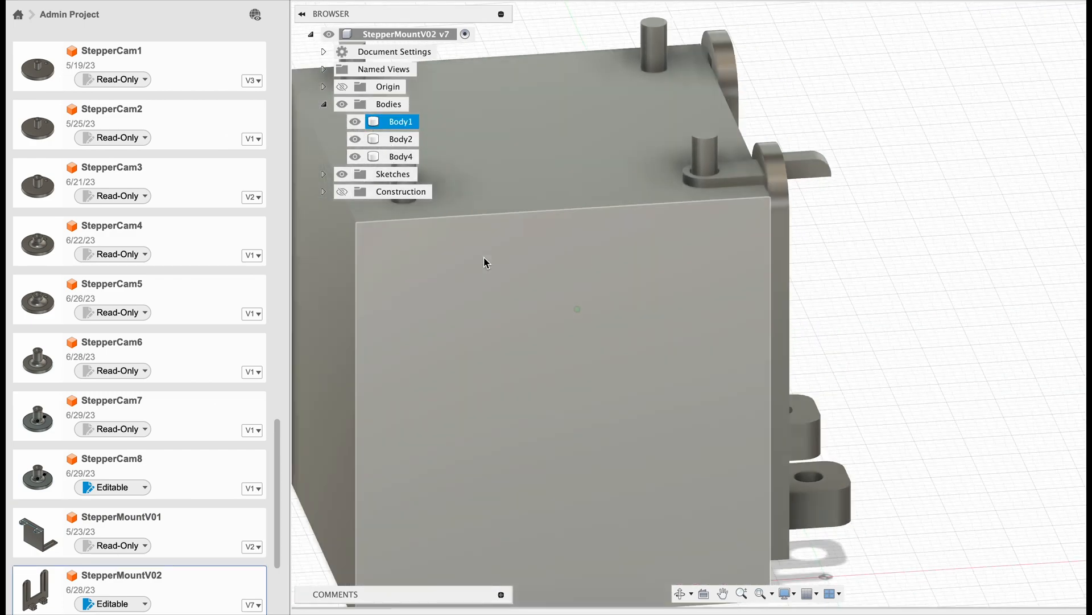